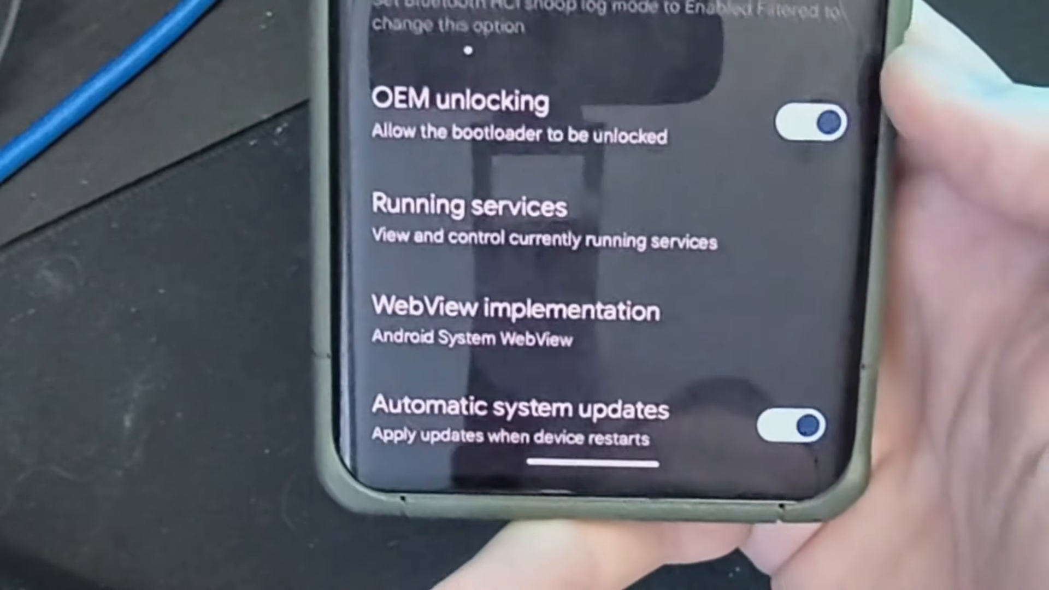
Step: Search Google for android adb and download the SDK Platform-Tools for Windows zip
scroll("down", 3)
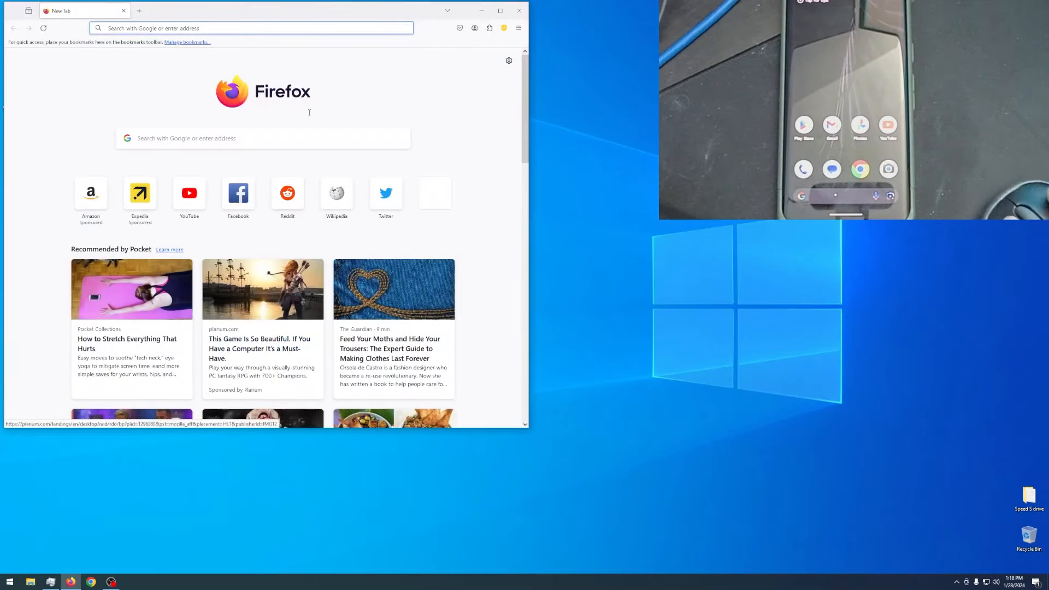
left_click(251, 27)
type("android adb")
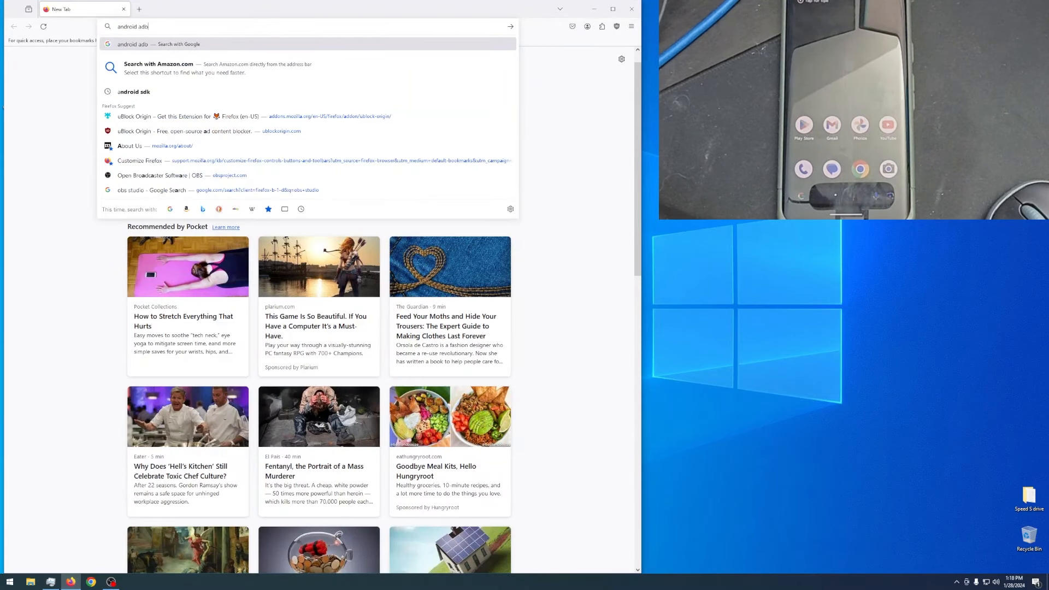
left_click(133, 92)
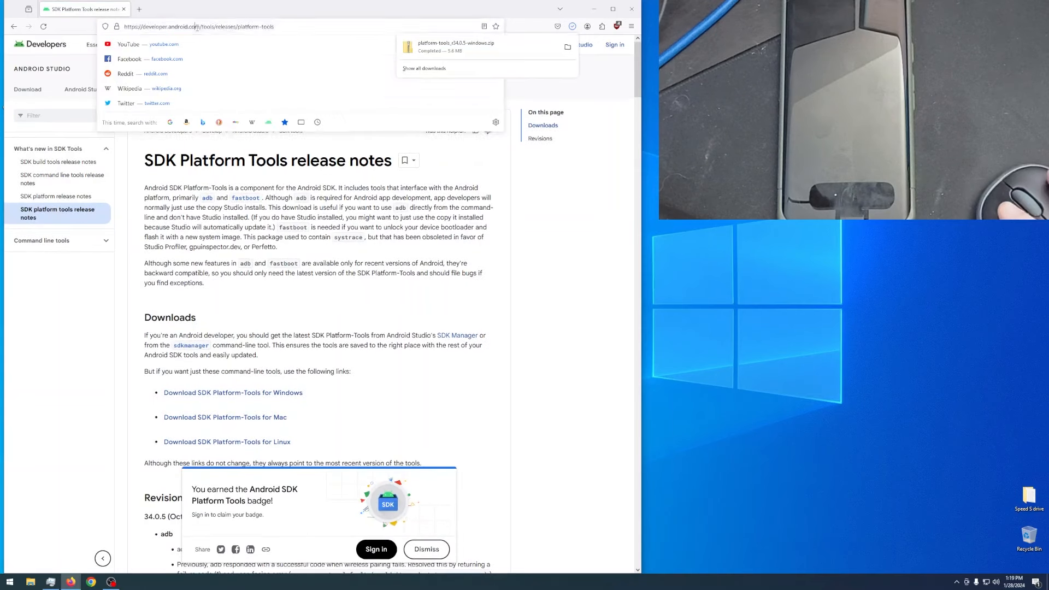
Step: Accept the Google USB Driver license, download its zip, and search for Magisk
type("android usb")
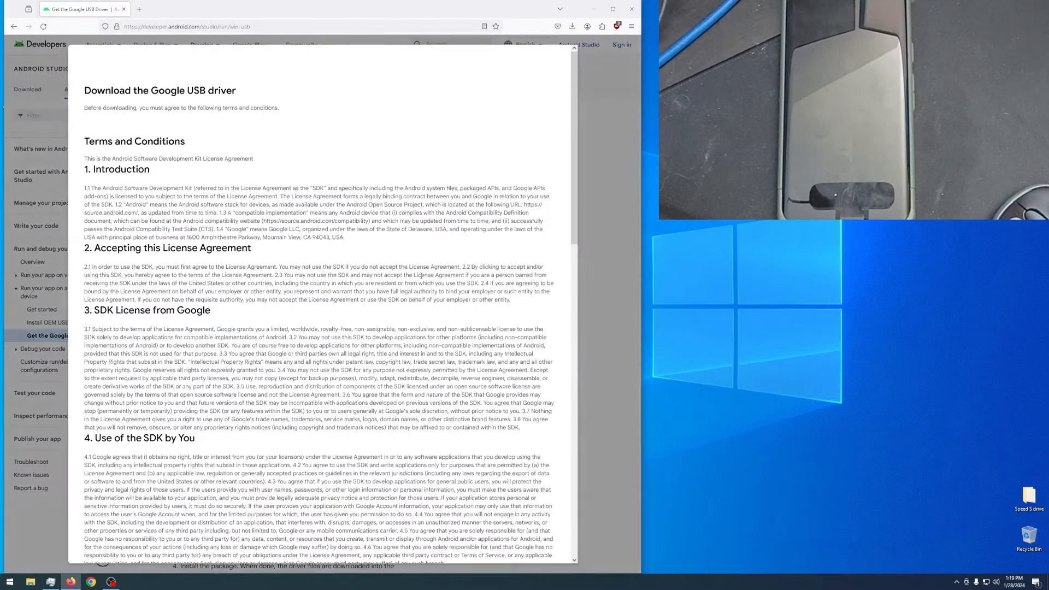
scroll("down", 3)
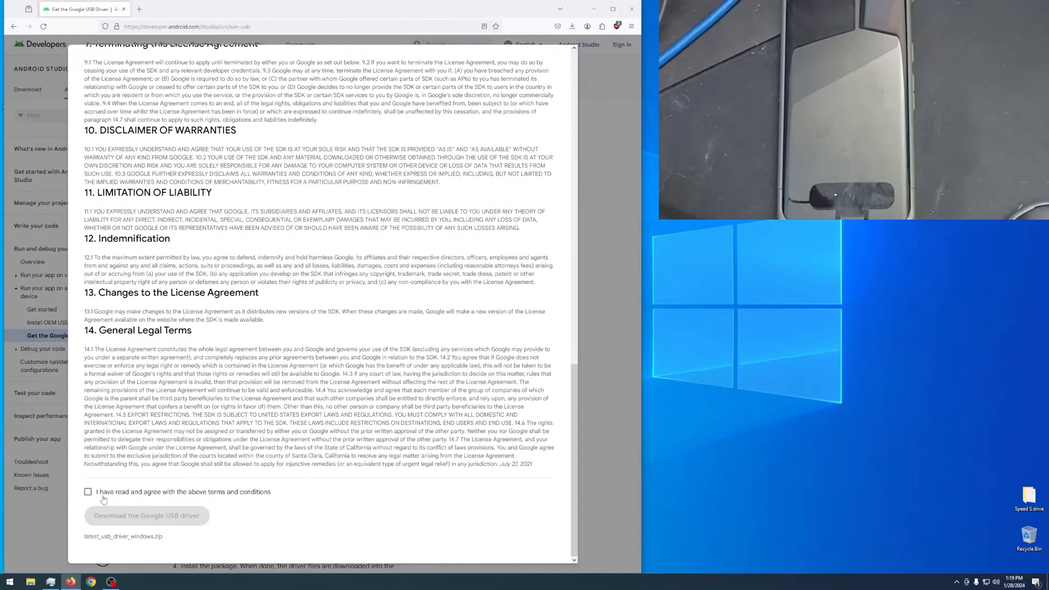
left_click(572, 26)
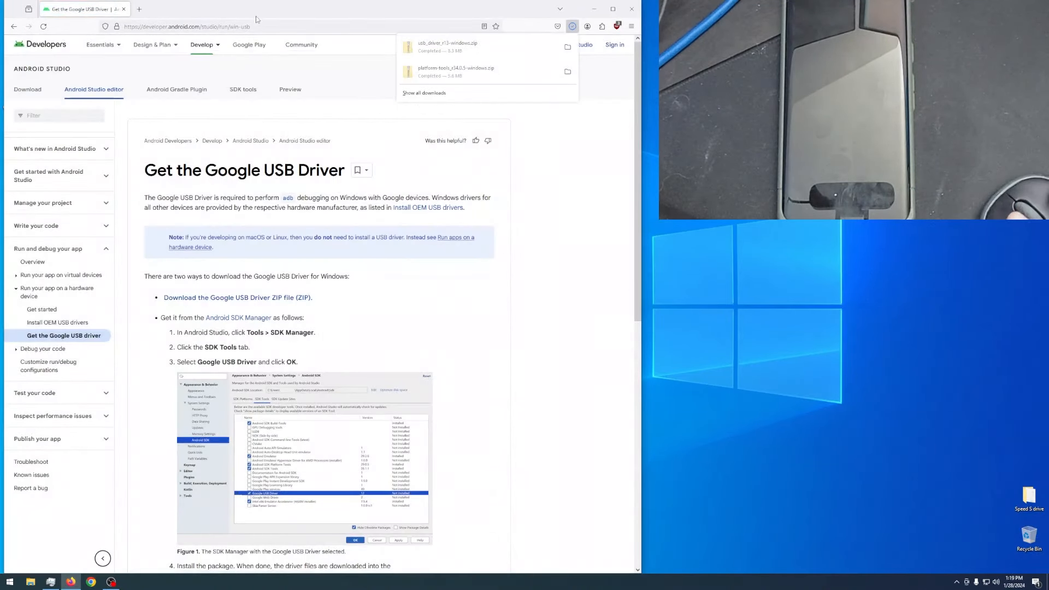
type("magisk")
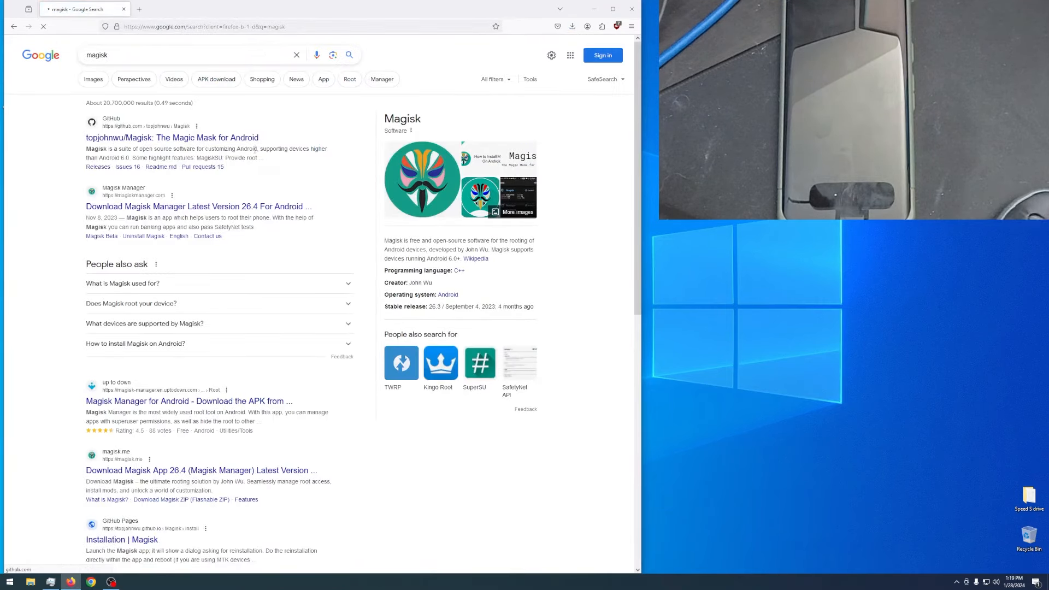
Step: Go to the topjohnwu/Magisk GitHub repository from the search results
left_click(172, 138)
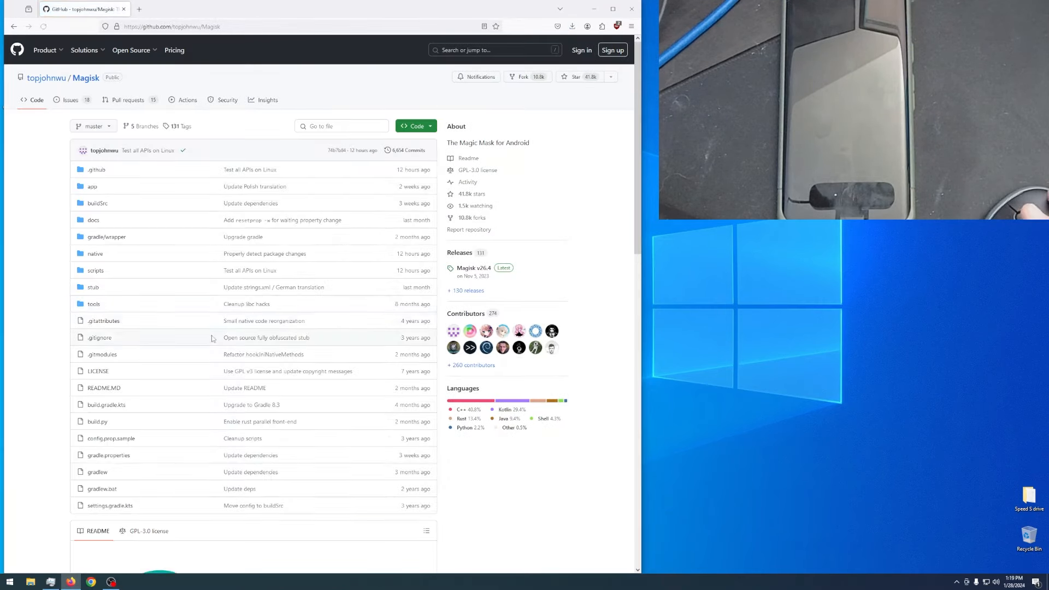
scroll("down", 3)
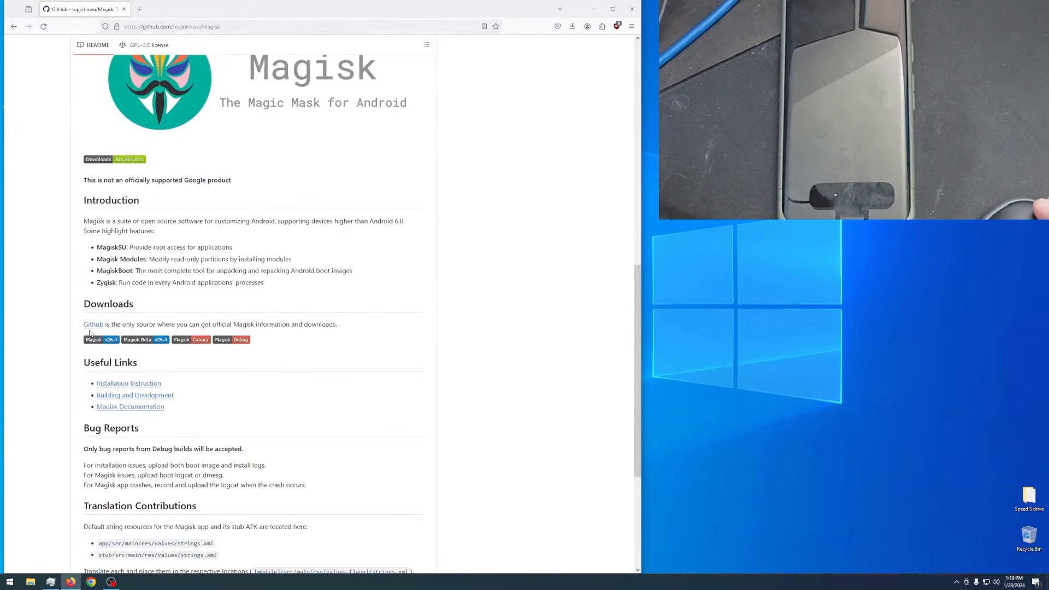
scroll("up", 3)
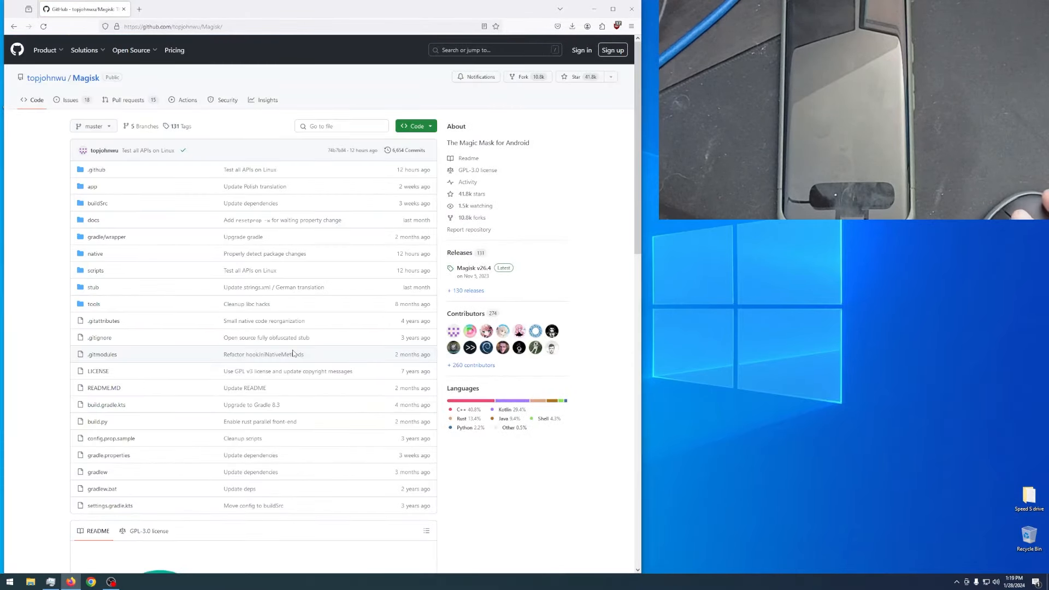
Step: Reach the Magisk v26.4 release page and start downloading Magisk-v26.4.apk
left_click(474, 267)
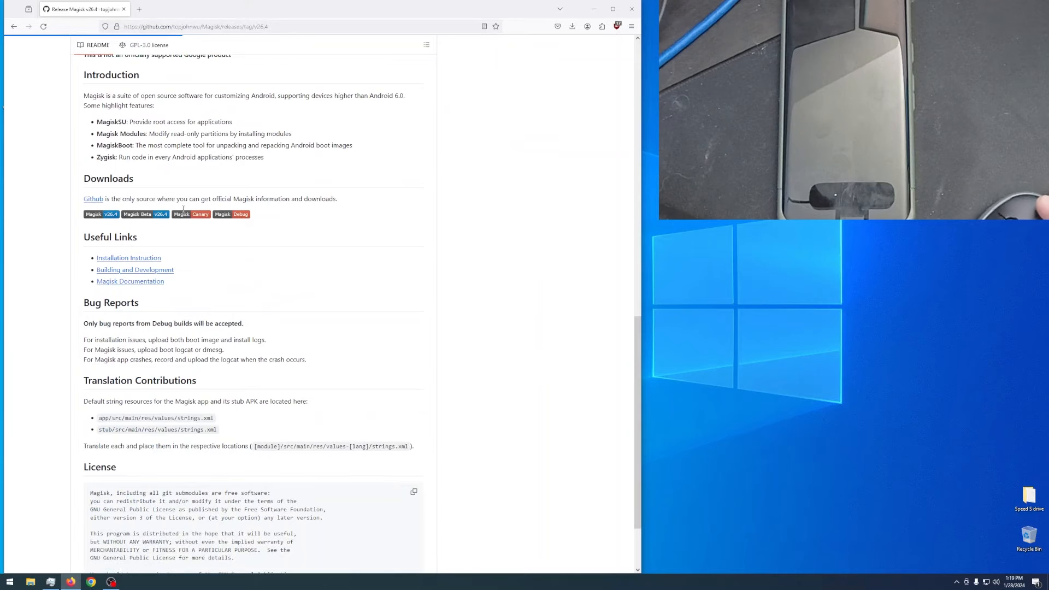
scroll("up", 3)
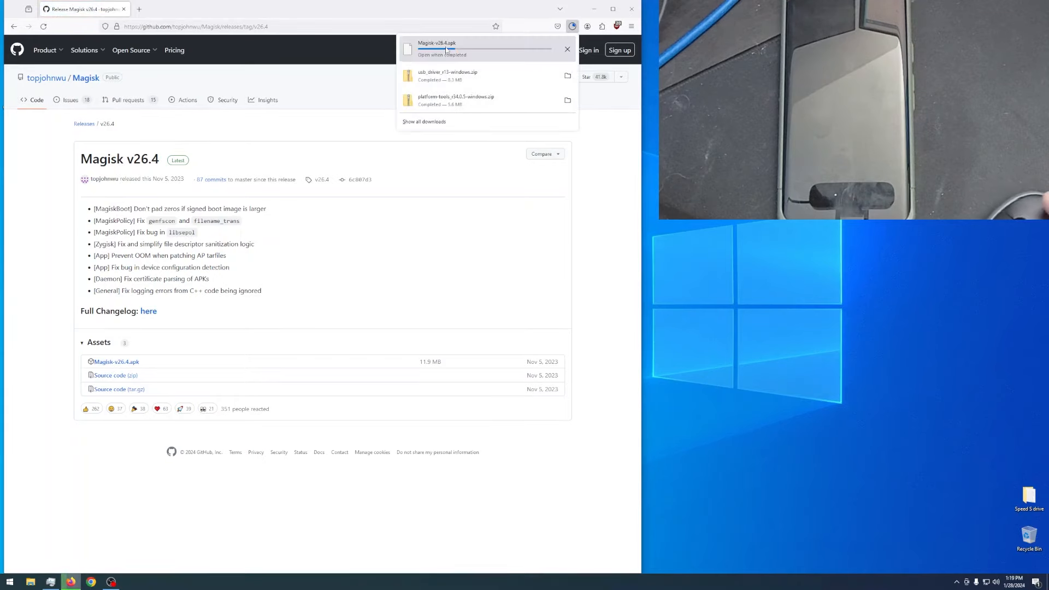
left_click(195, 26)
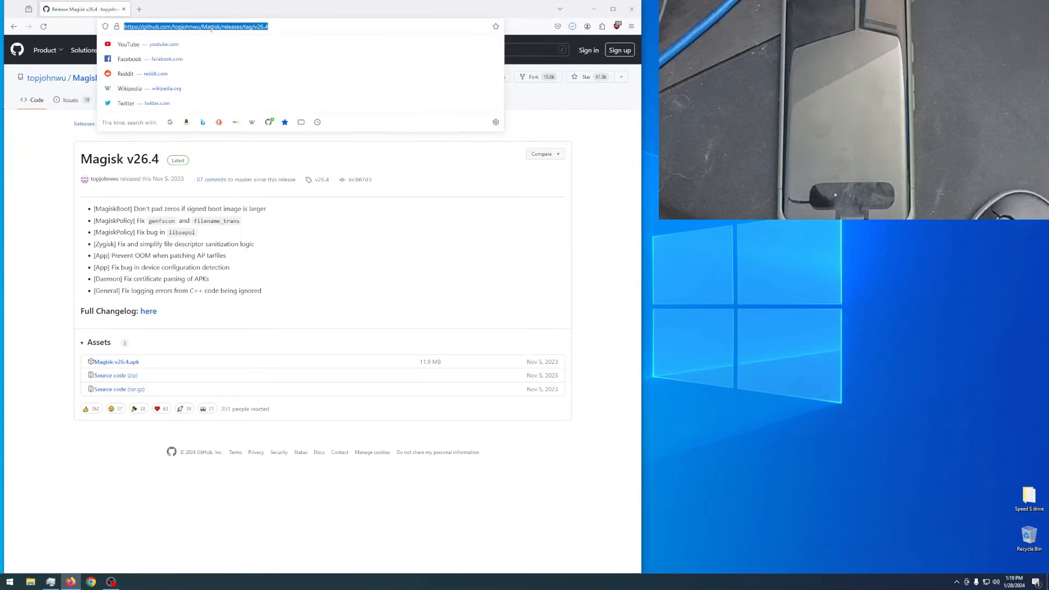
Step: Search for Pixel factory images and reach the Factory Images for Nexus and Pixel Devices page
type("pixel 8")
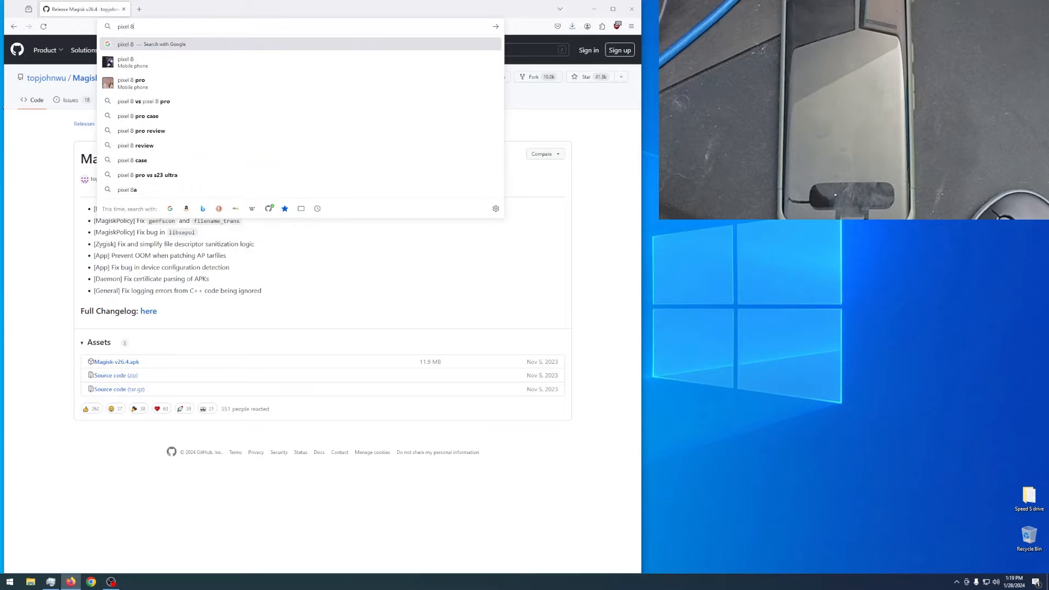
type("7 pro images factory")
key("Return")
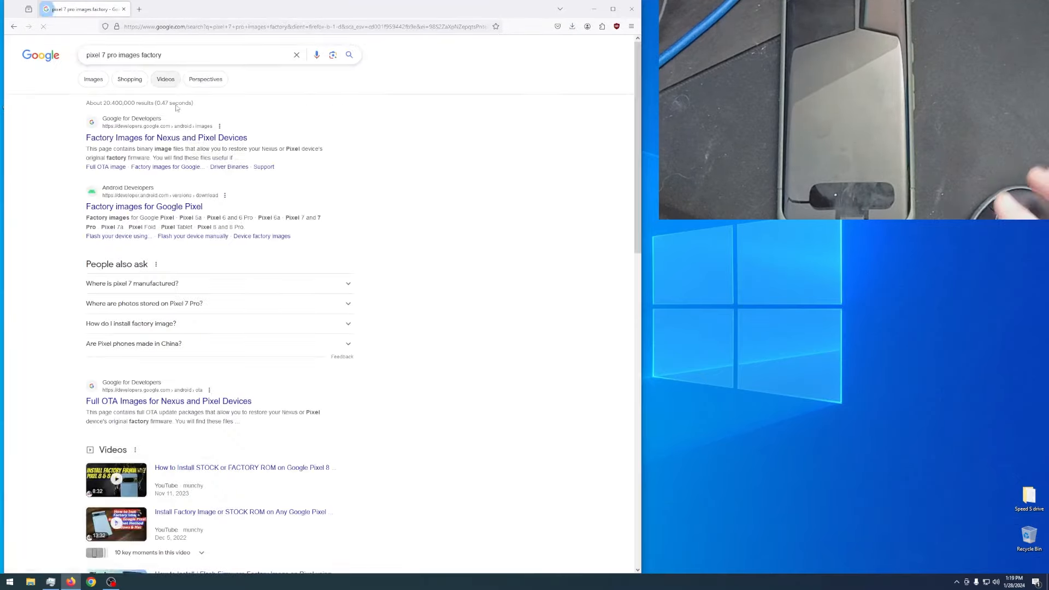
left_click(166, 138)
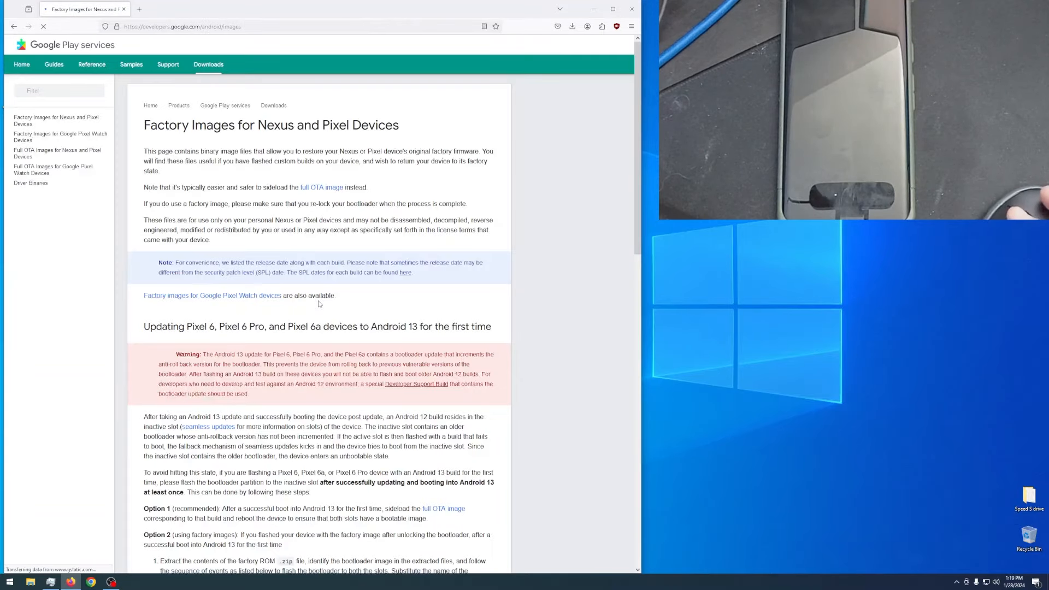
Step: Download the January 2024 Pixel 7 Pro (cheetah) factory image and minimize Firefox
scroll("down", 3)
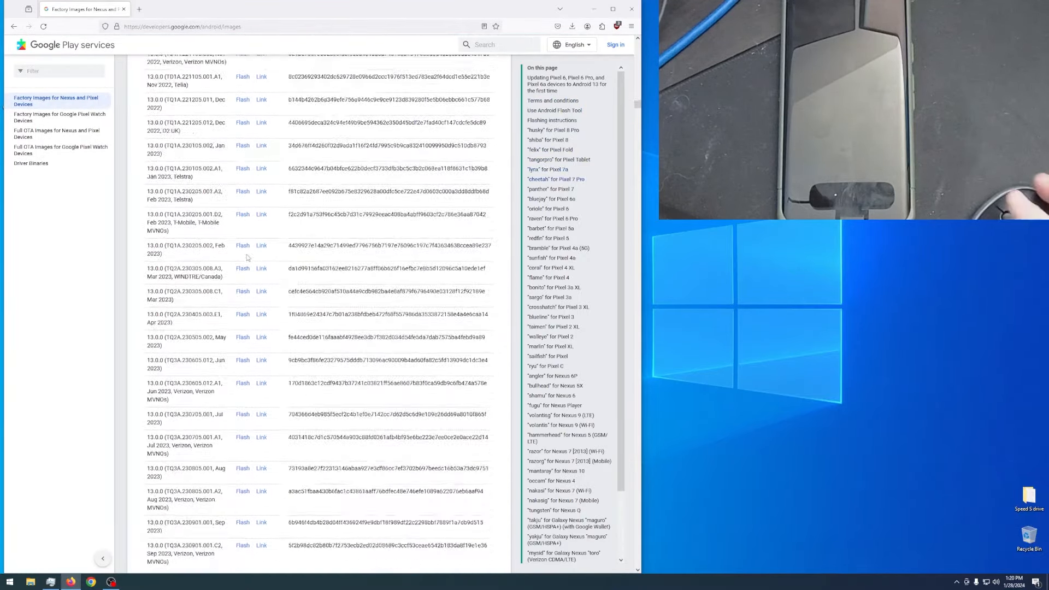
scroll("down", 3)
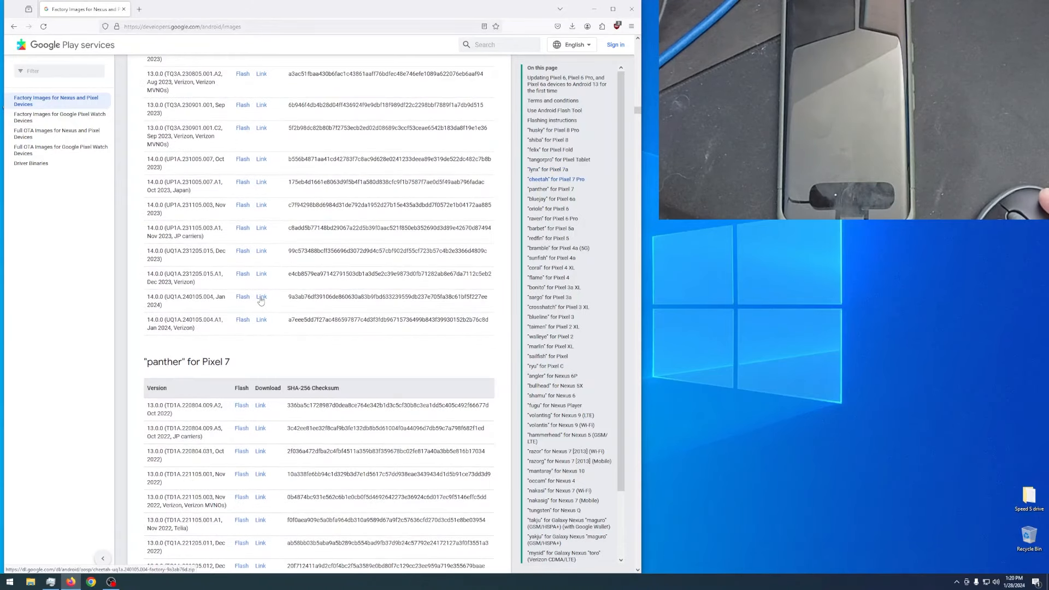
left_click(572, 27)
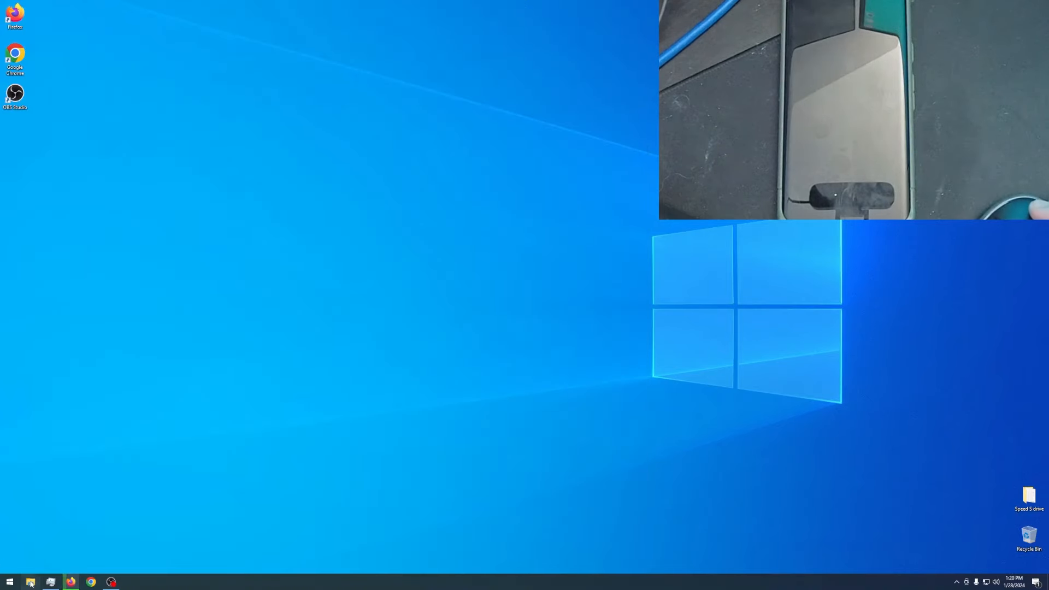
Step: Extract the platform-tools zip from the Downloads folder with Extract All
left_click(30, 581)
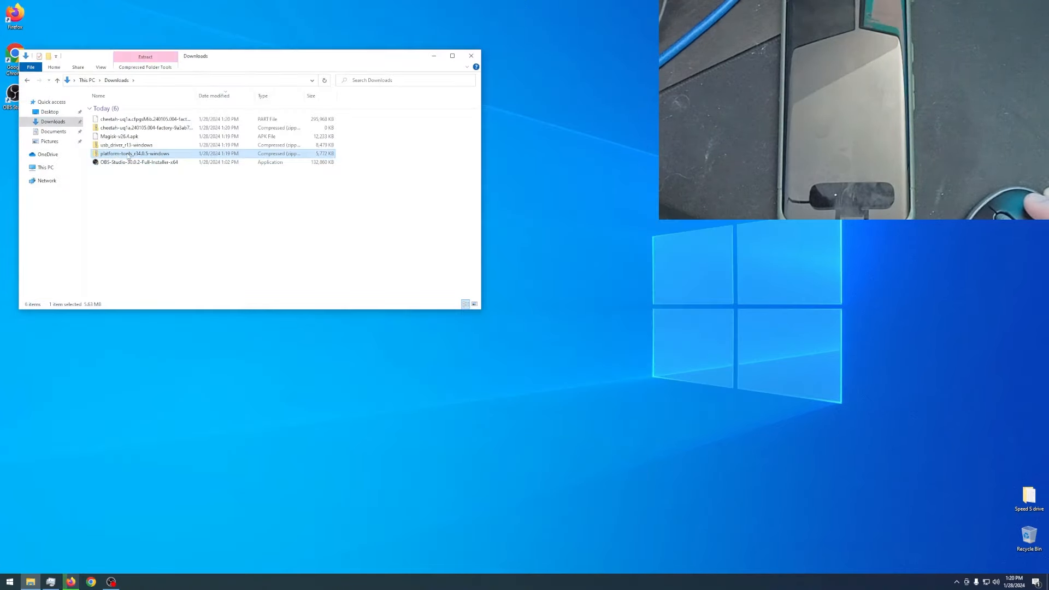
left_click(144, 56)
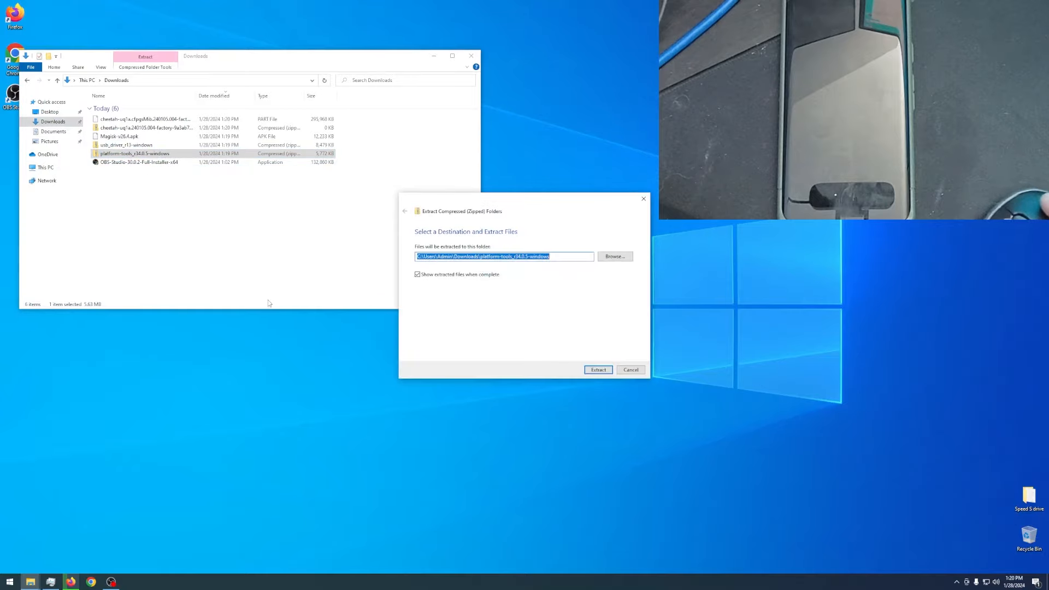
left_click(597, 370)
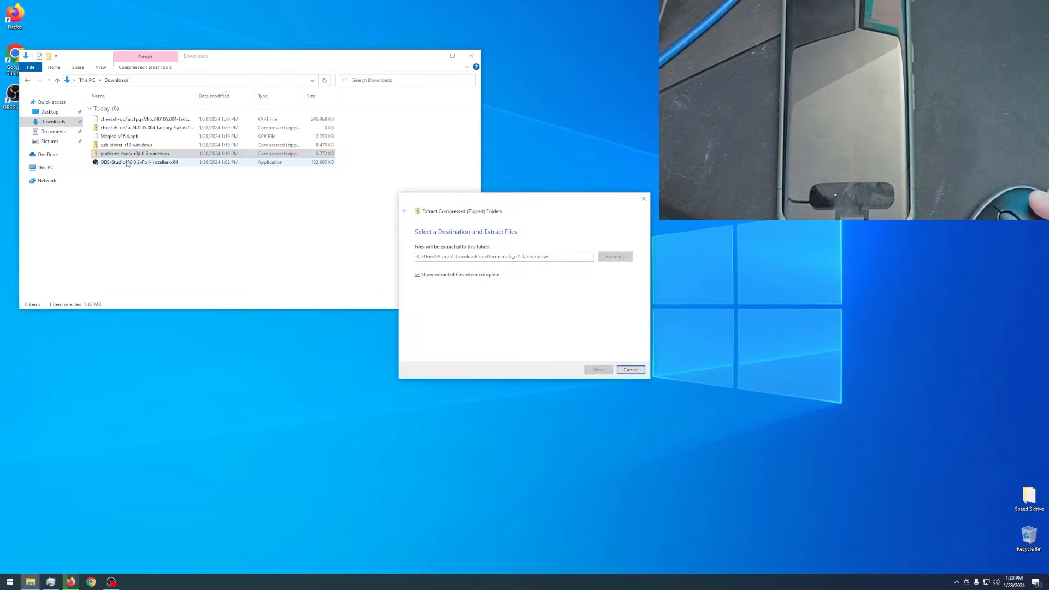
Step: Extract the USB driver and factory image zips and move the folders to the Desktop with Magisk
left_click(597, 371)
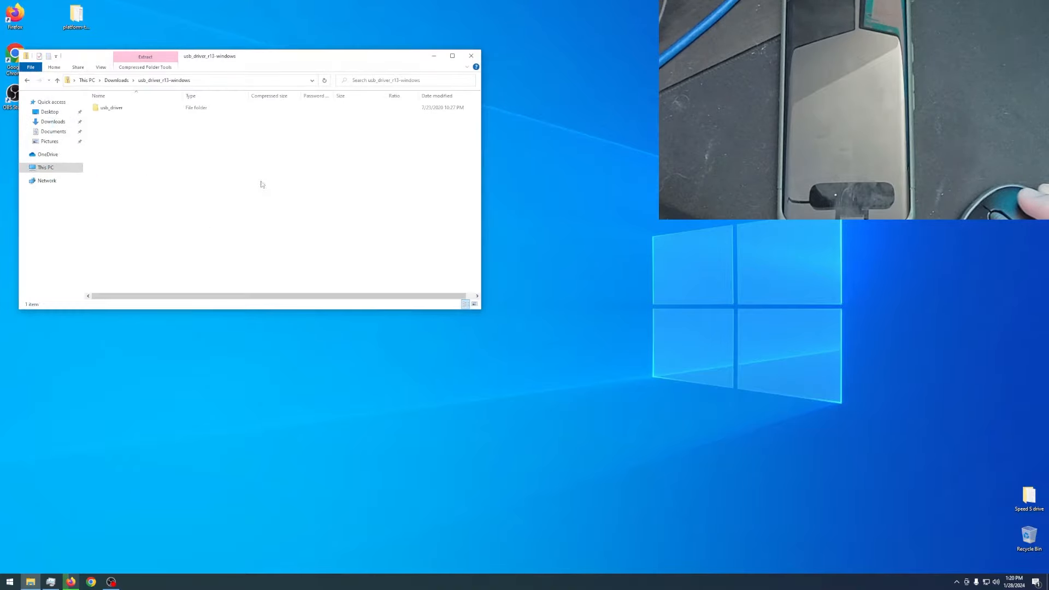
left_click(112, 109)
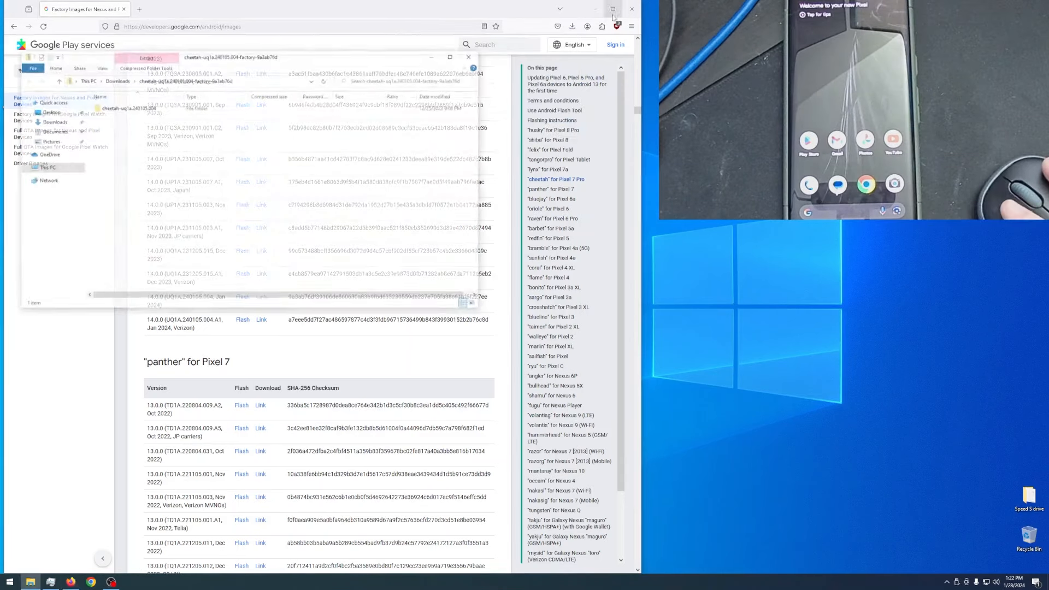
left_click(631, 9)
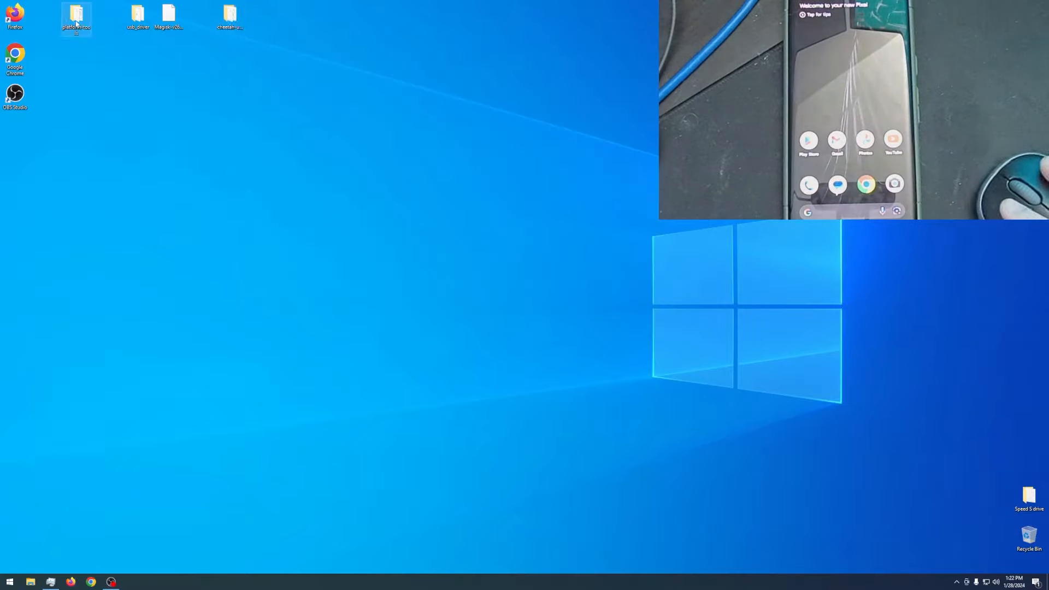
Step: Start an administrator Command Prompt in the desktop platform-tools folder
double_click(75, 17)
type("cmd")
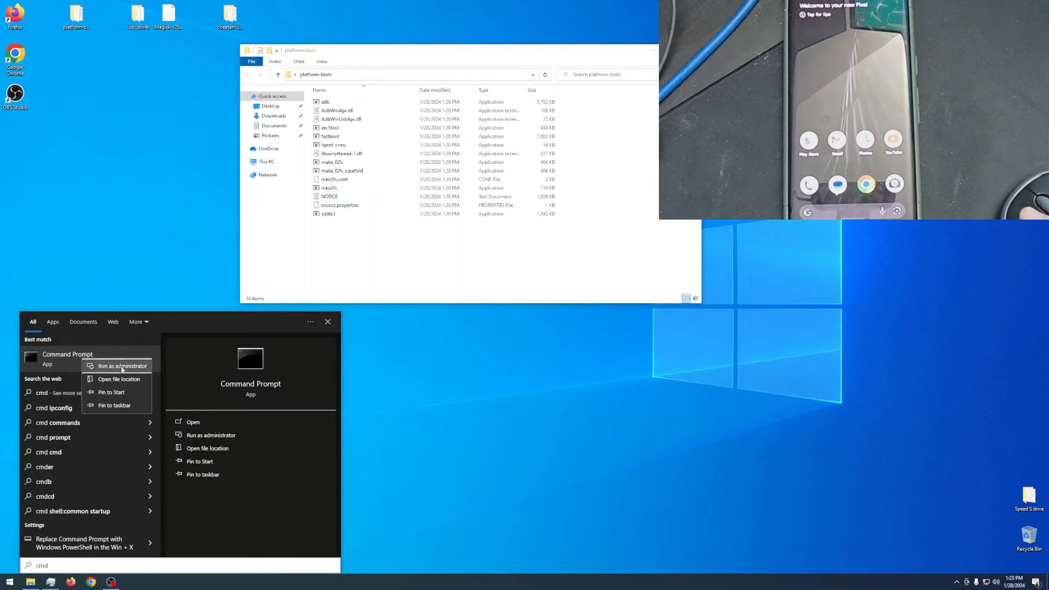
left_click(121, 366)
type("cd C:\\Users\\Admin\\Desktop\\platform-tools")
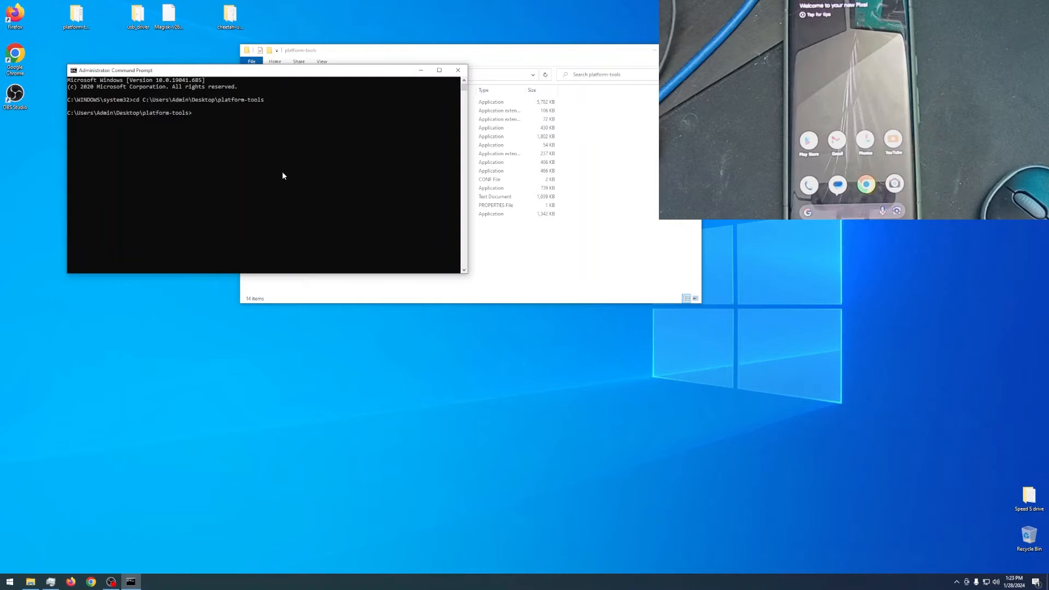
Step: Run adb reboot bootloader, which reports the device as unauthorized, and re-enter the command
type("adb")
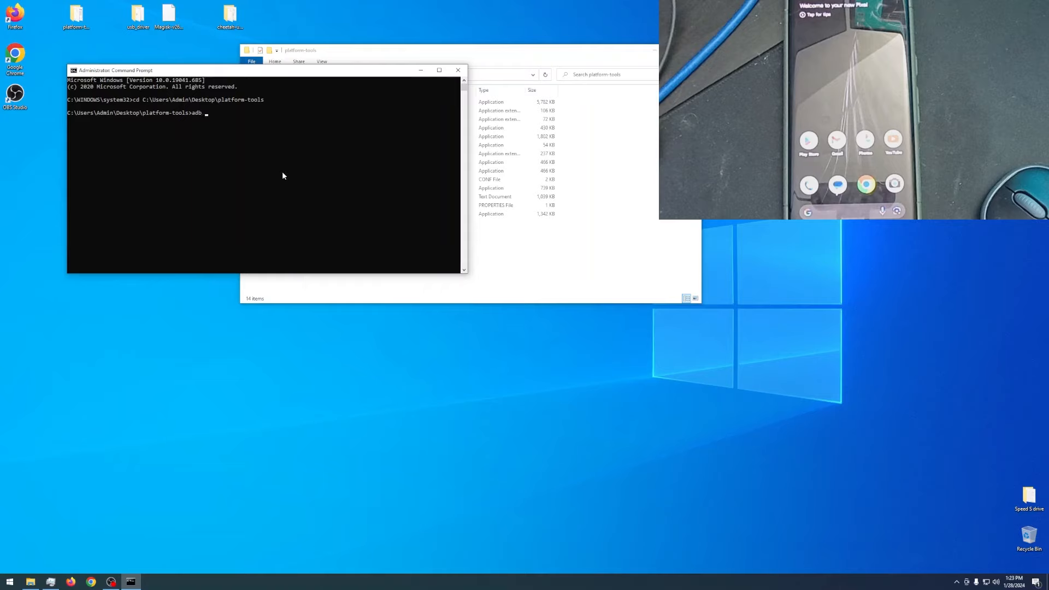
type("reboot bootloader")
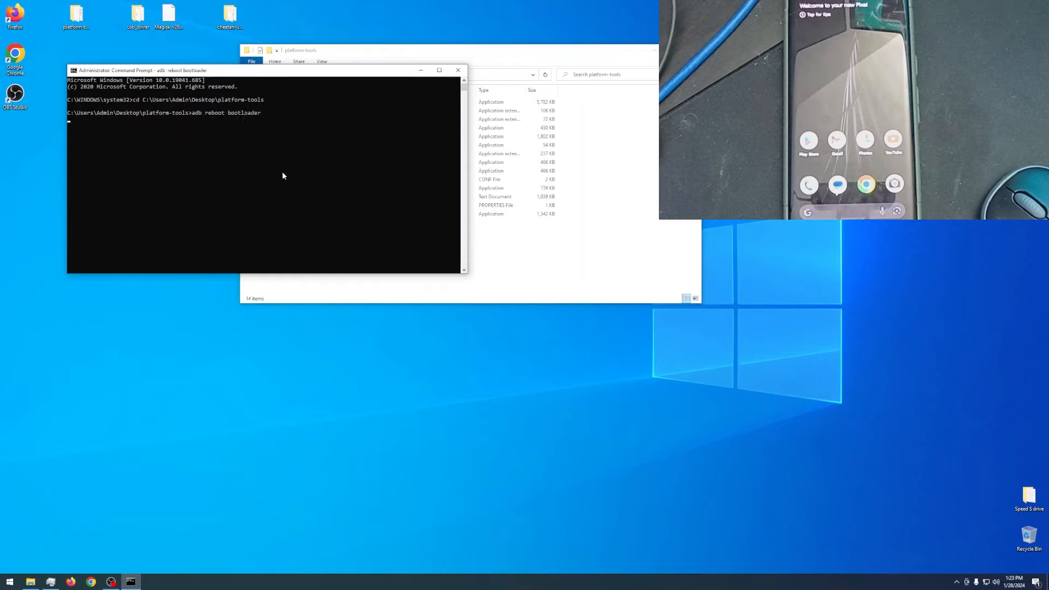
key("Return")
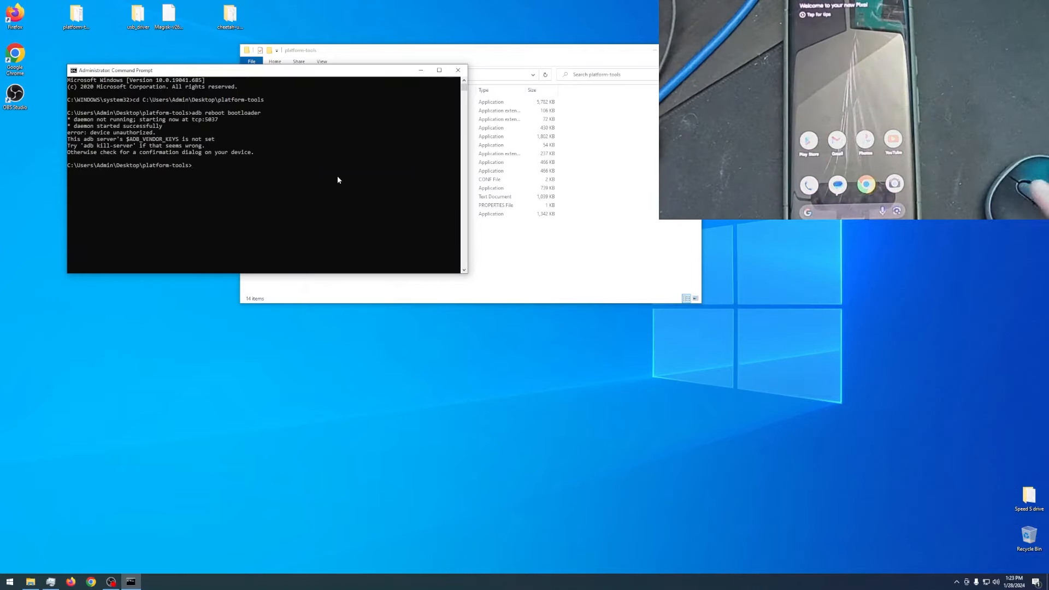
type("adb reboot bootloader")
type("fastboot dev")
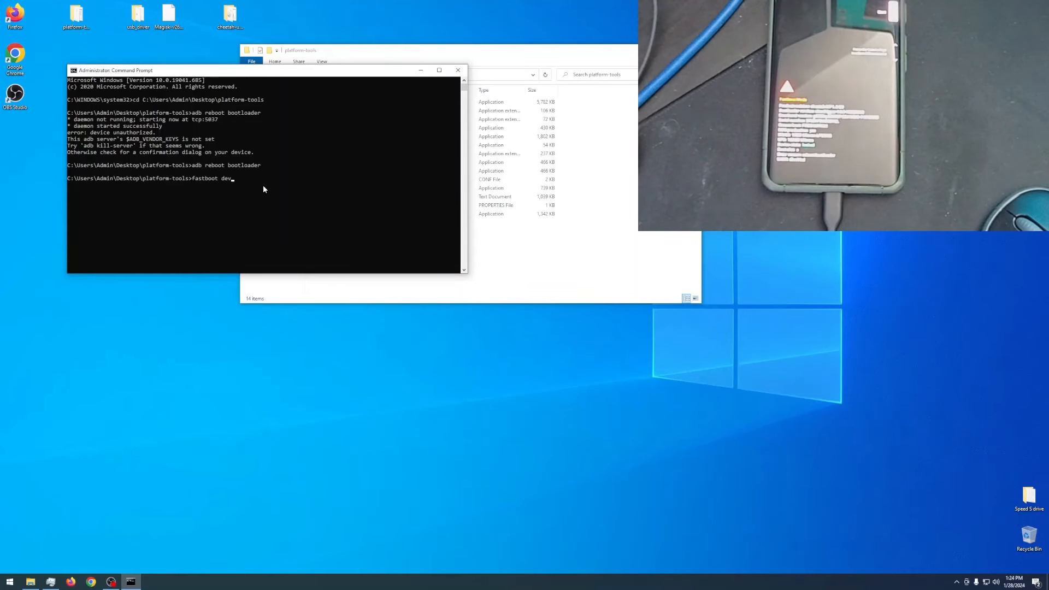
Step: Run fastboot devices, then start a manual driver update for the unrecognised Pixel 7 Pro
key("Return")
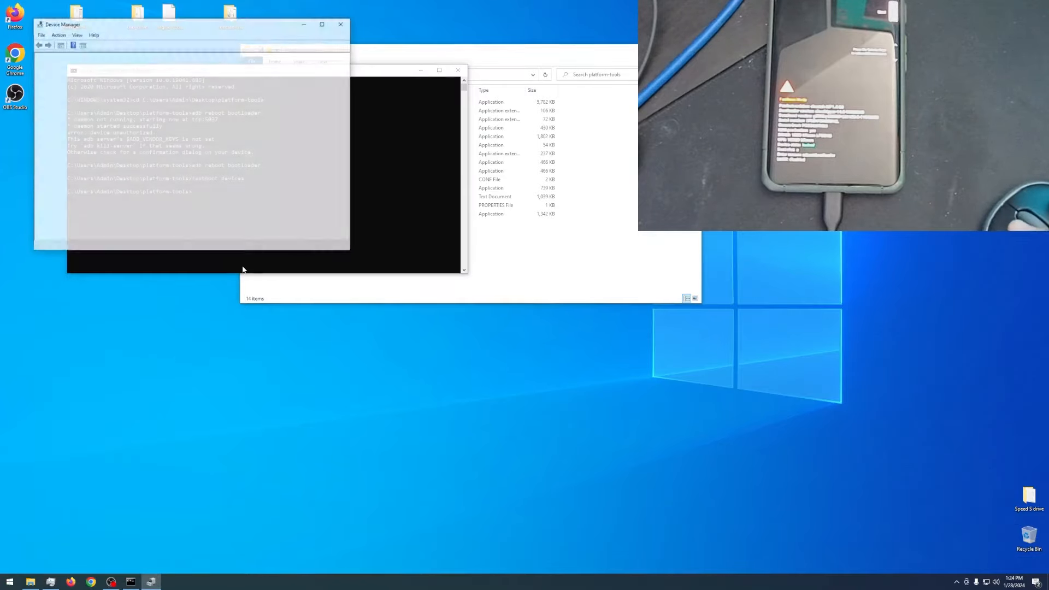
right_click(73, 158)
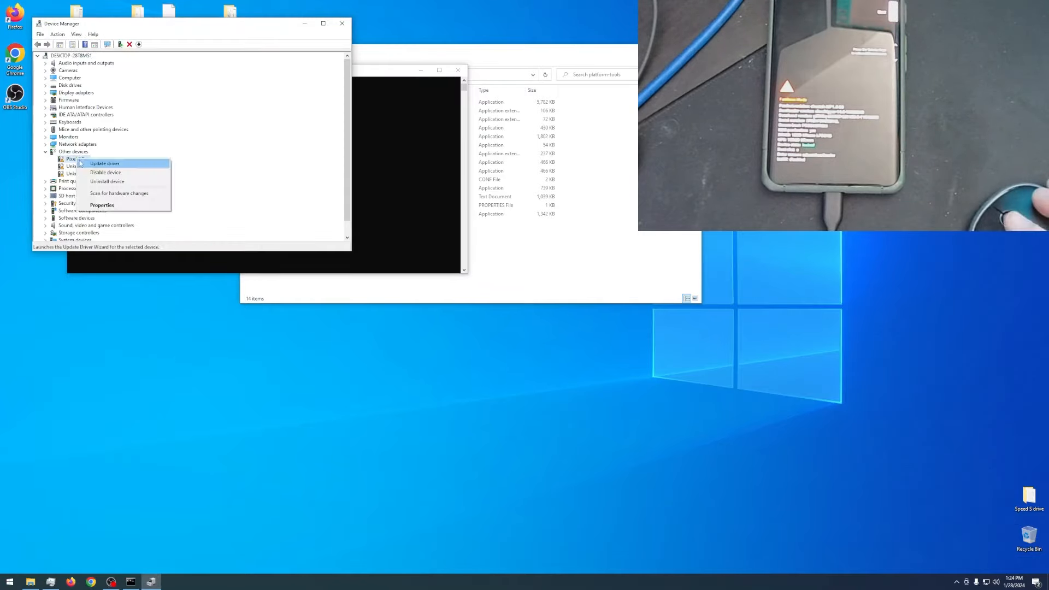
left_click(105, 163)
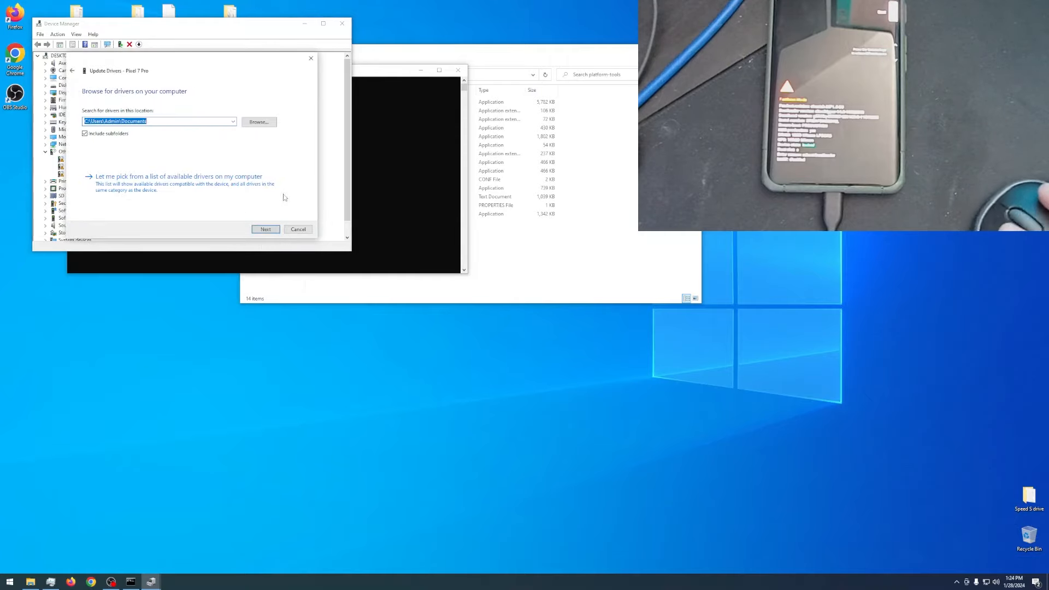
left_click(258, 121)
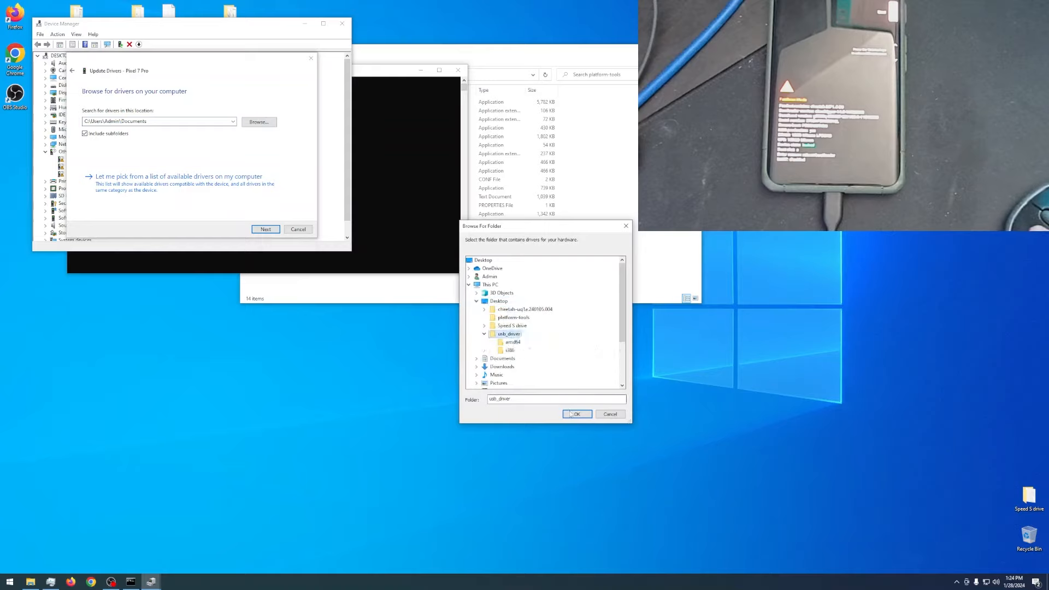
Step: Install the Android Bootloader Interface driver from the usb_driver folder and close the wizard
left_click(576, 413)
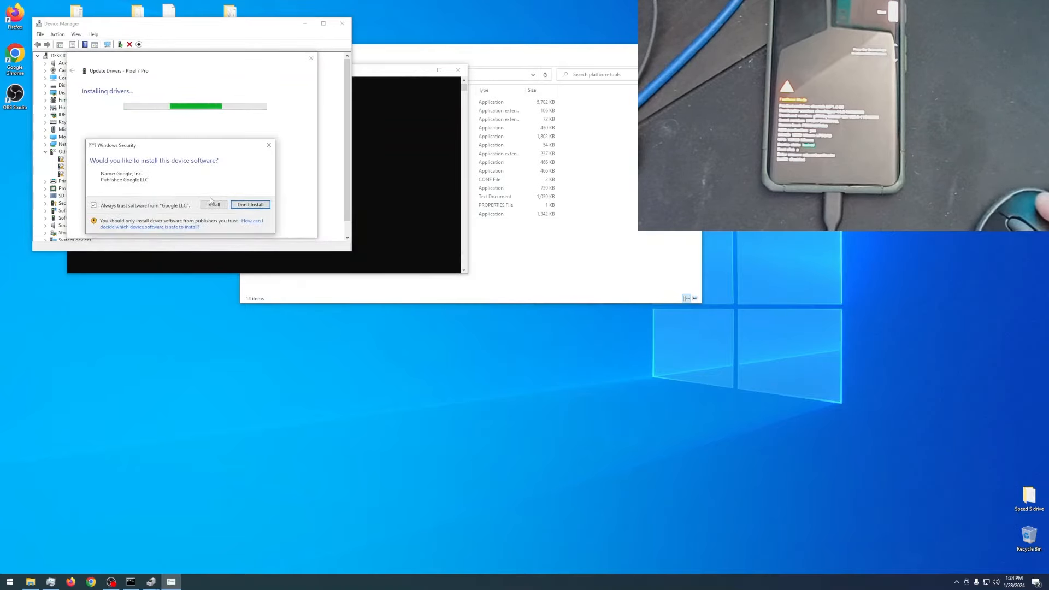
left_click(214, 205)
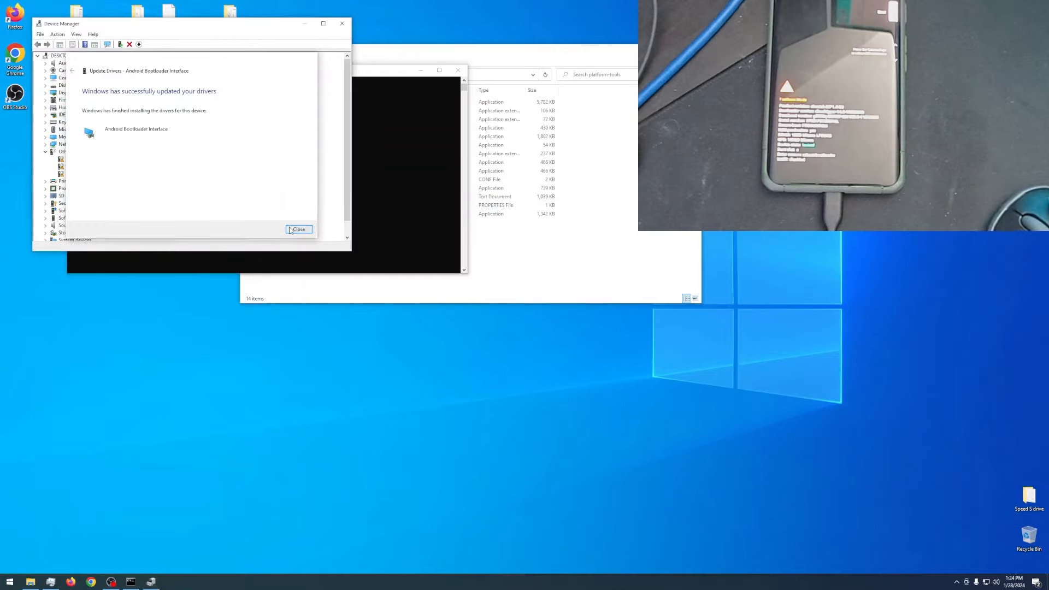
left_click(298, 230)
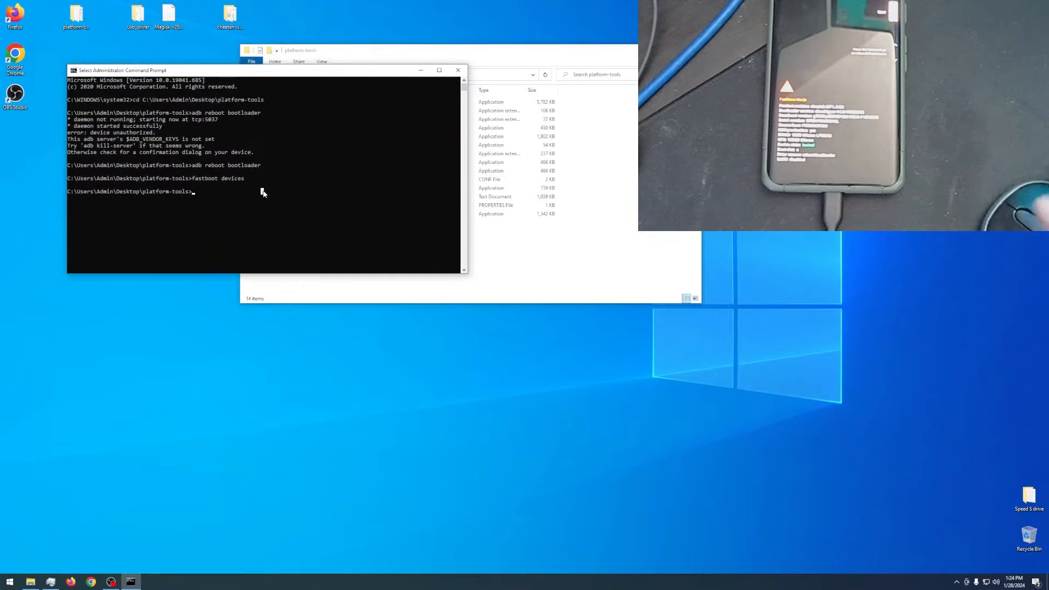
Step: Confirm the phone with fastboot devices, then run fastboot flashing unlock successfully
key("Return")
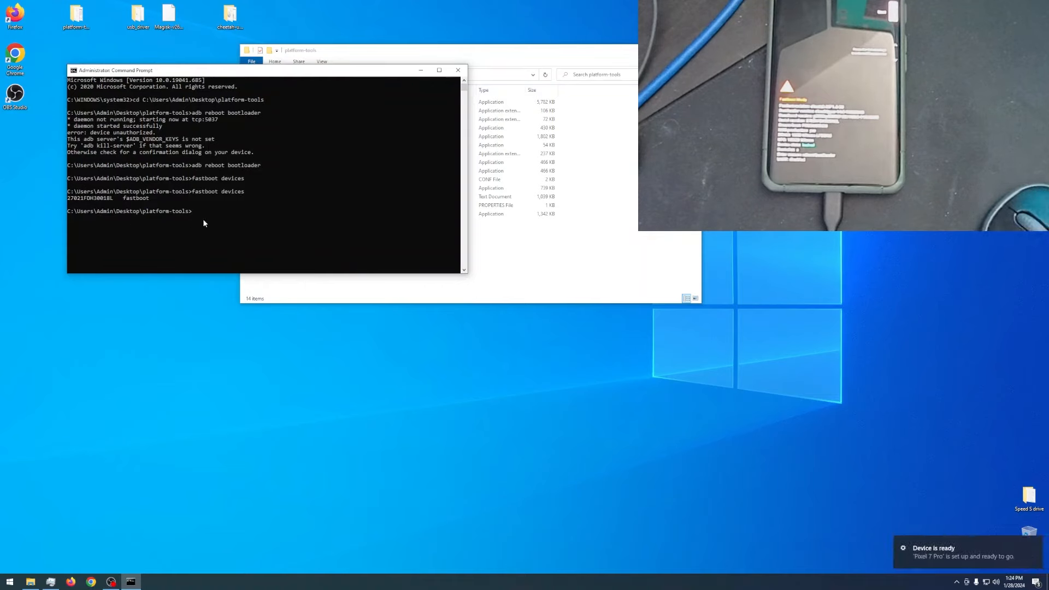
type("fastboot flashing")
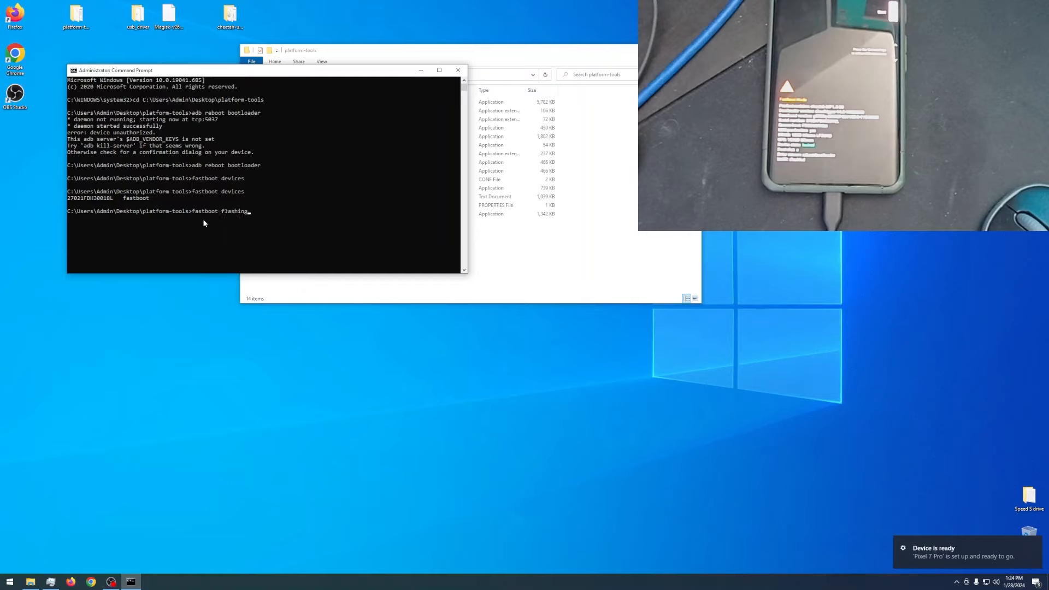
key("Return")
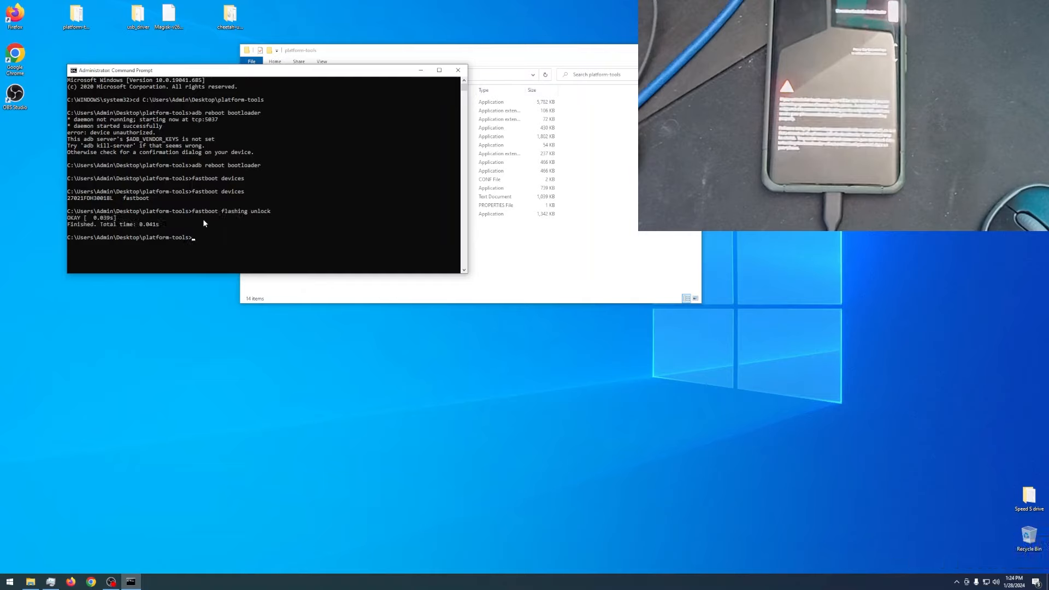